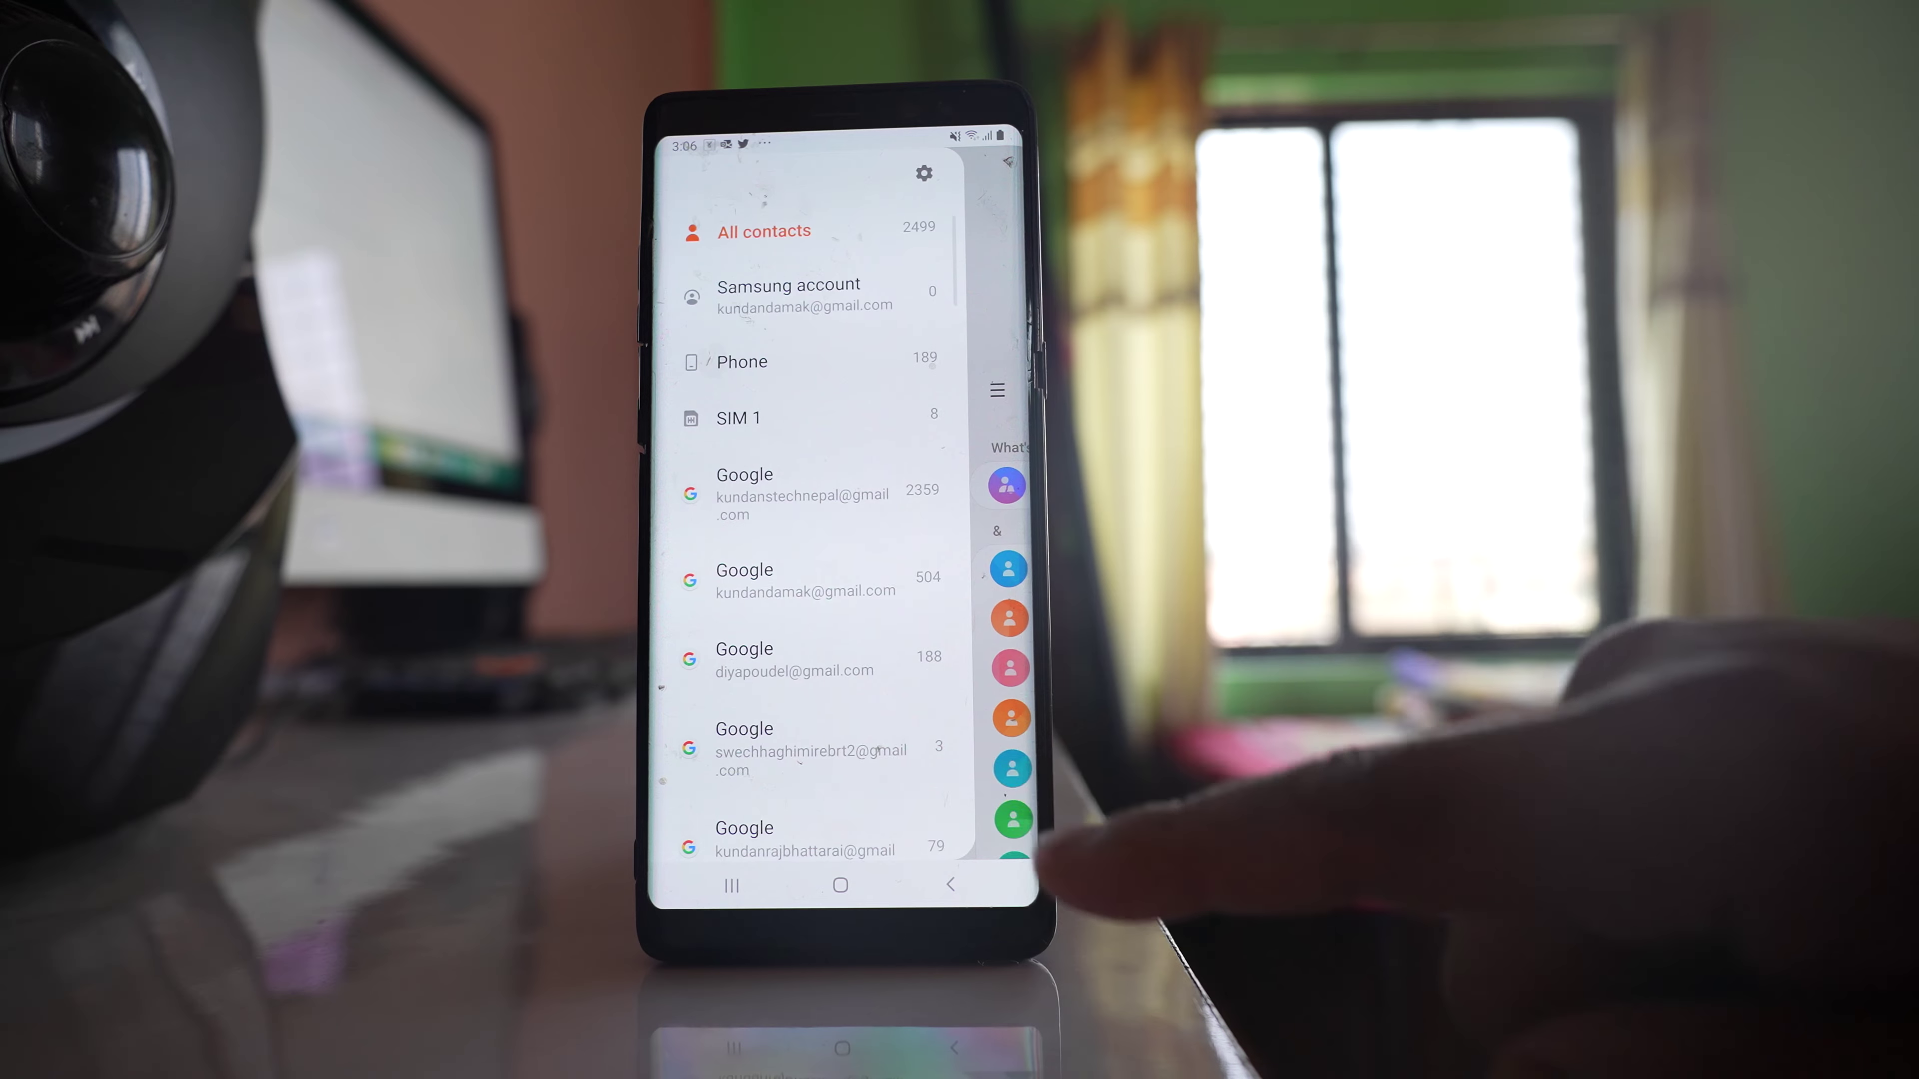
# Step: Select all 2499 contacts for export and reach the destination choice of Internal storage, SD card or SIM 1
pyautogui.scroll(-3)
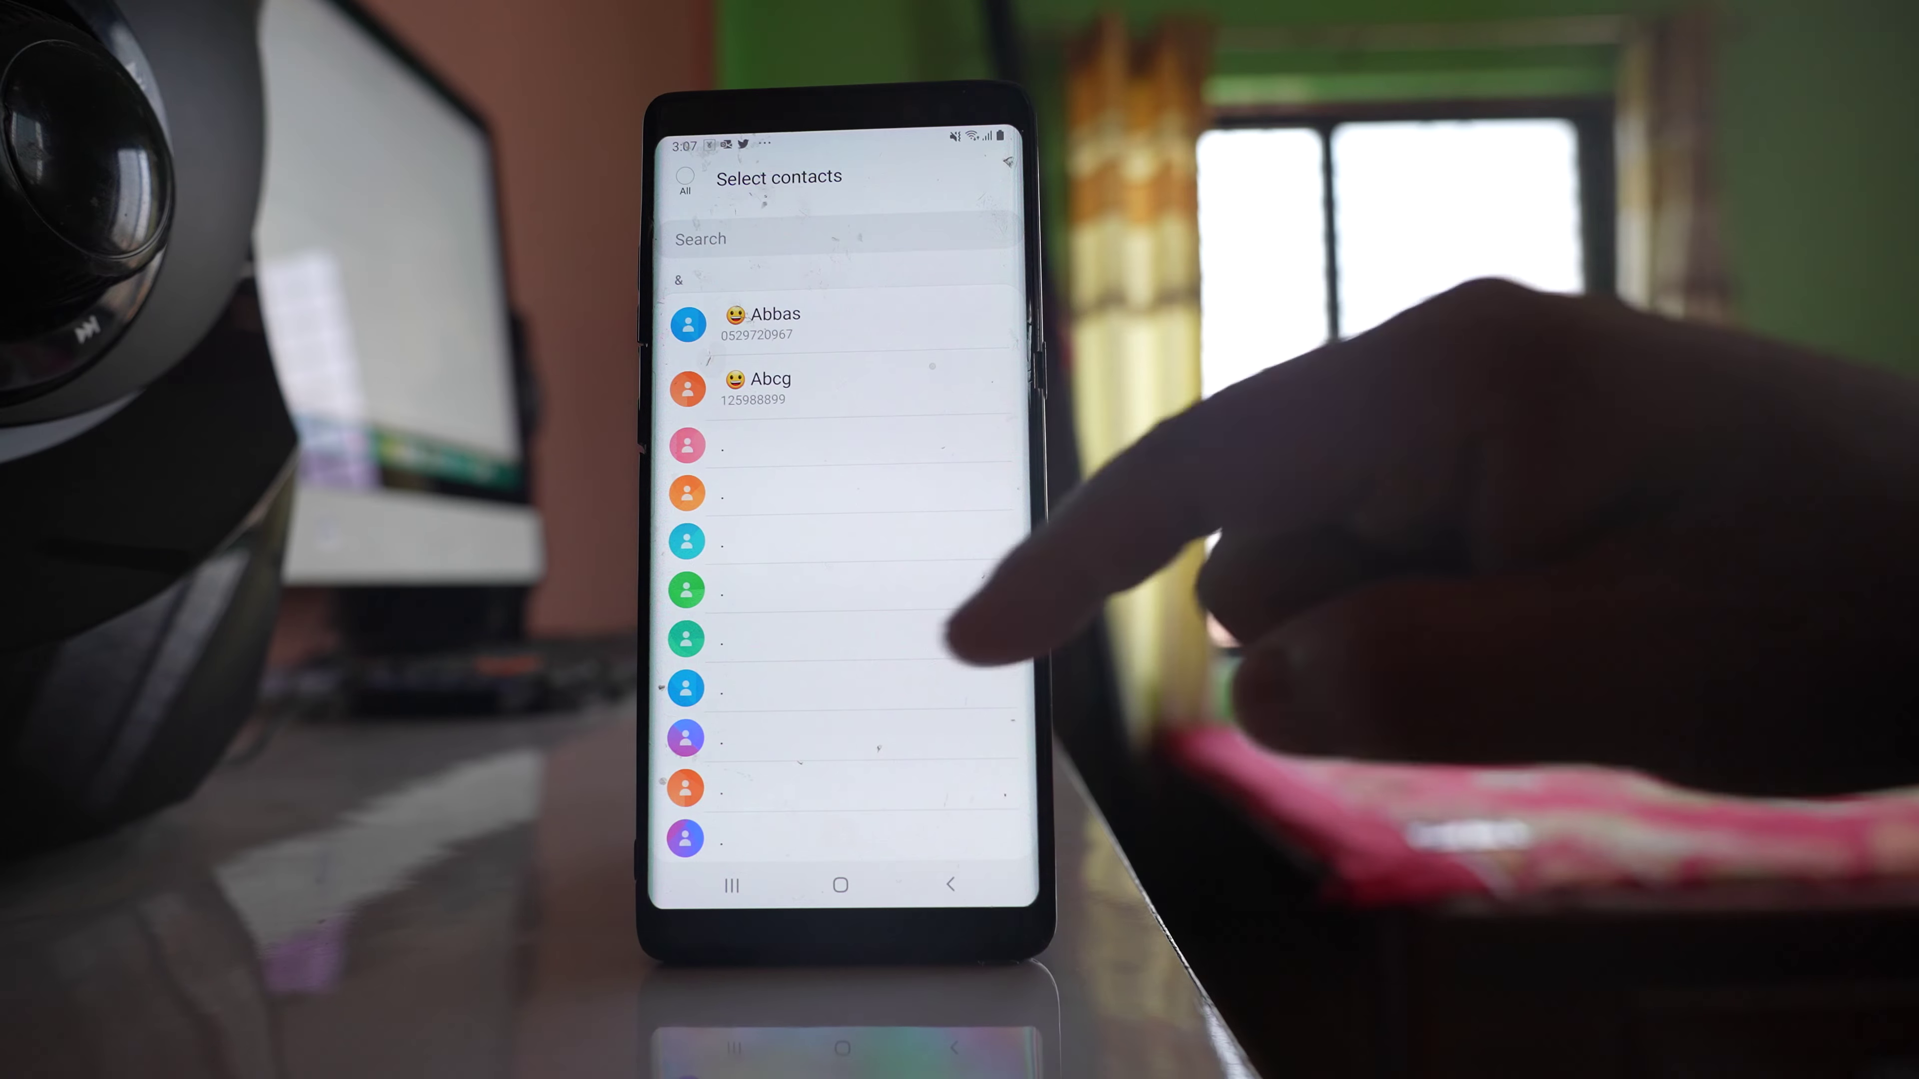
pyautogui.click(683, 178)
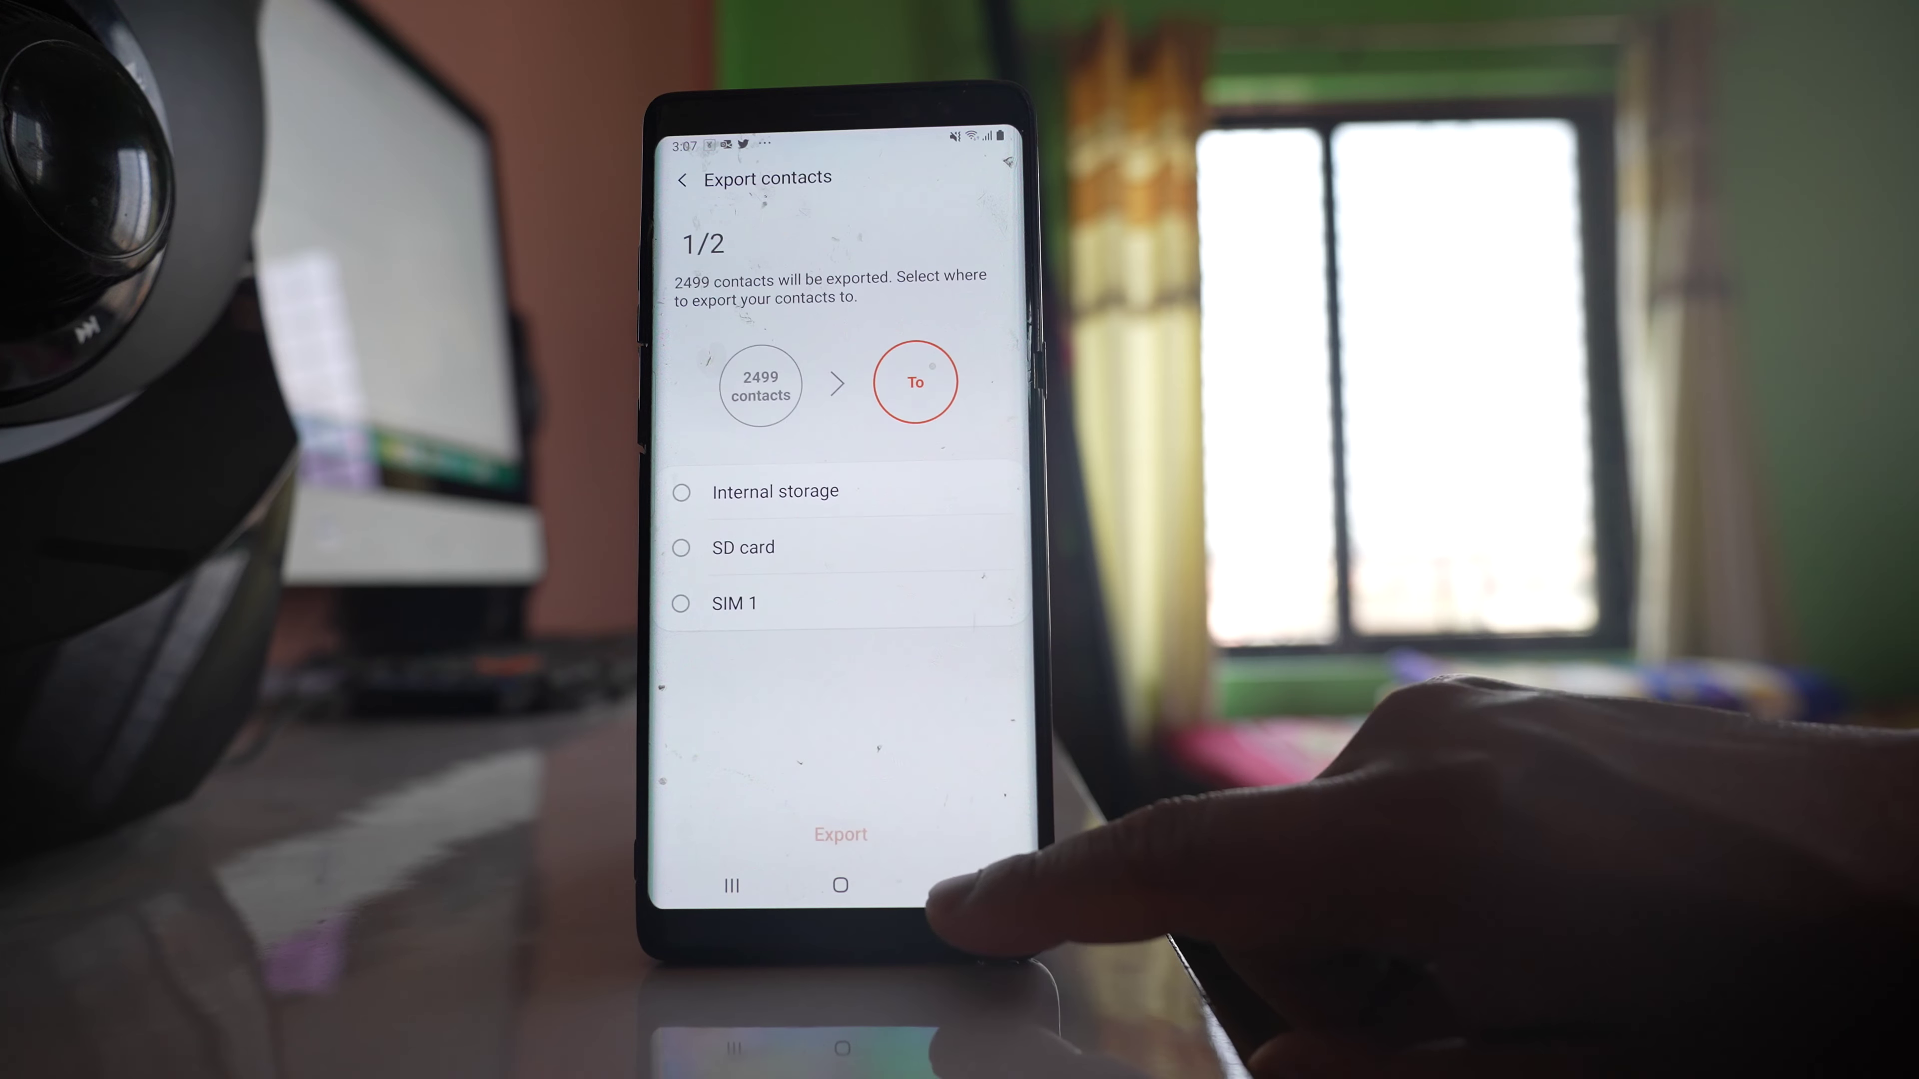
# Step: Move the 189 Phone contacts to SIM 1, reaching the warning that some information may be lost
pyautogui.click(685, 178)
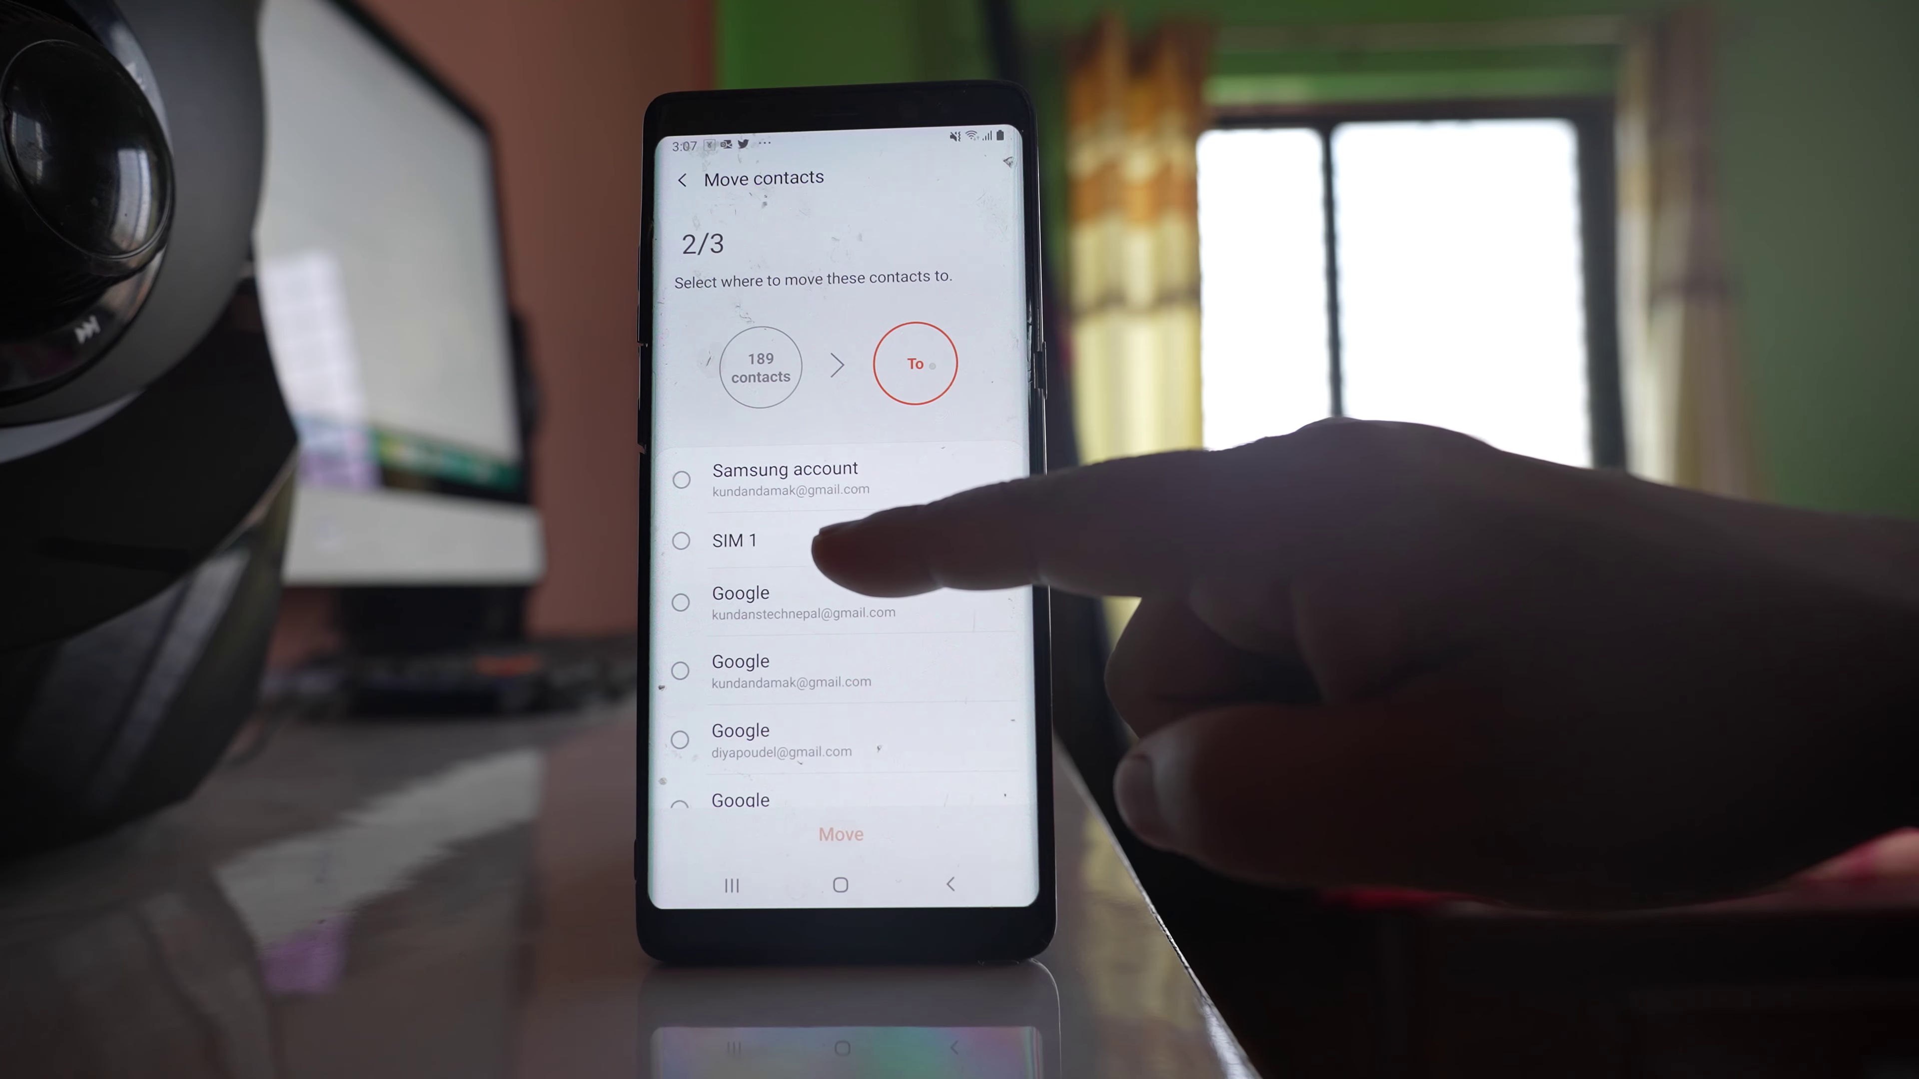
pyautogui.click(682, 541)
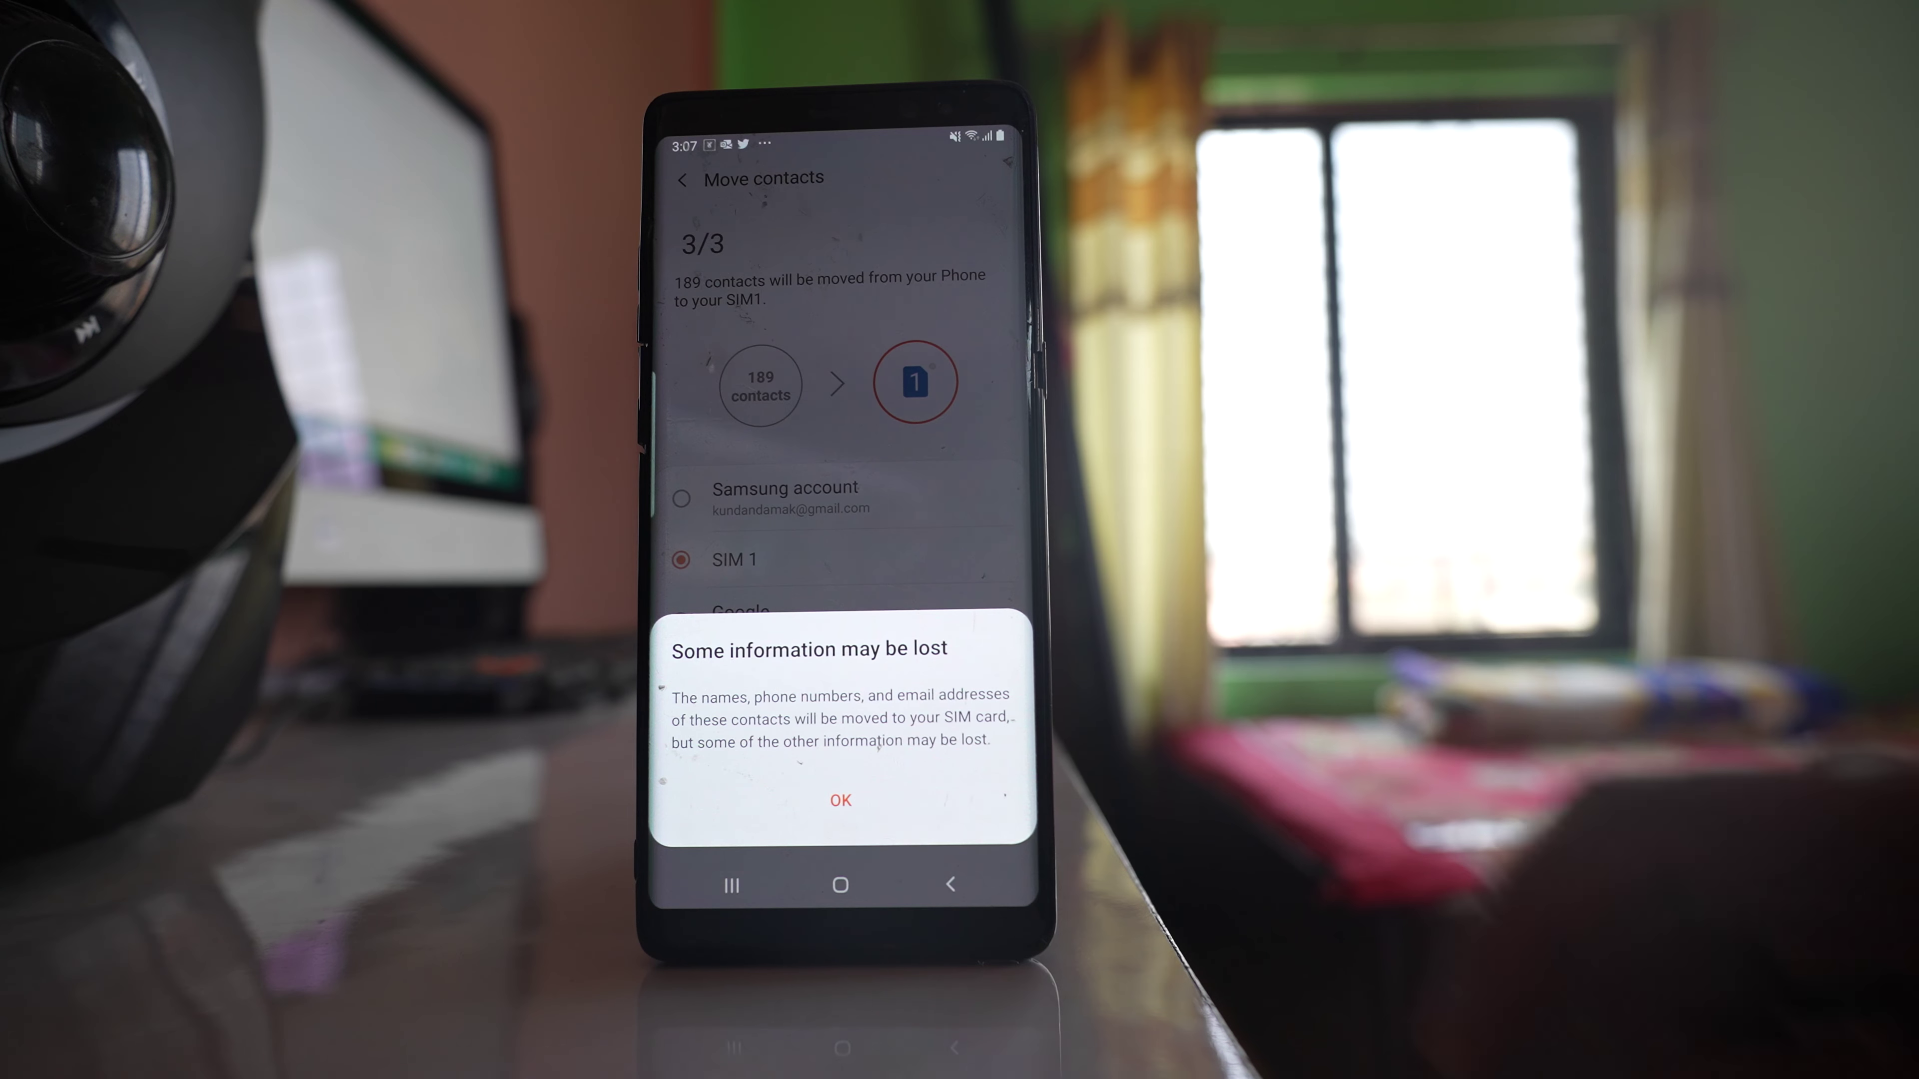